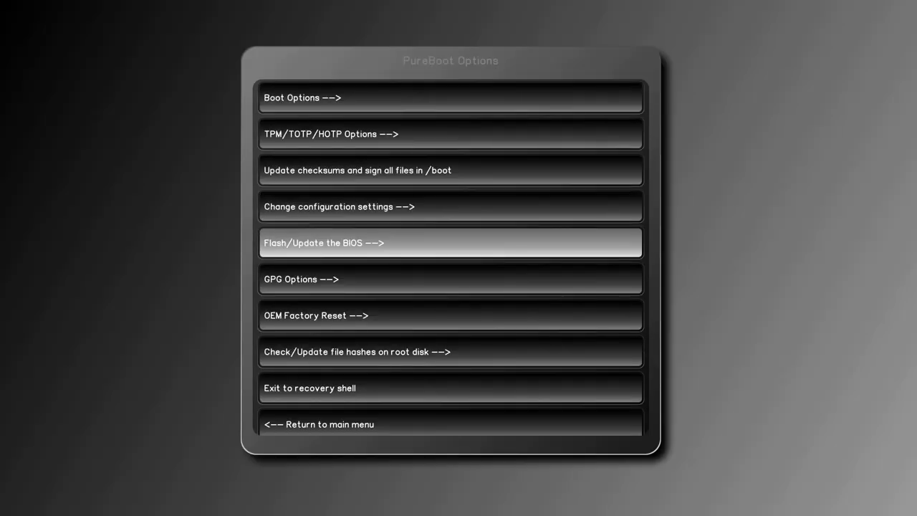
Choose Flash/Update the BIOS and flash a new ROM while retaining settings
click(450, 242)
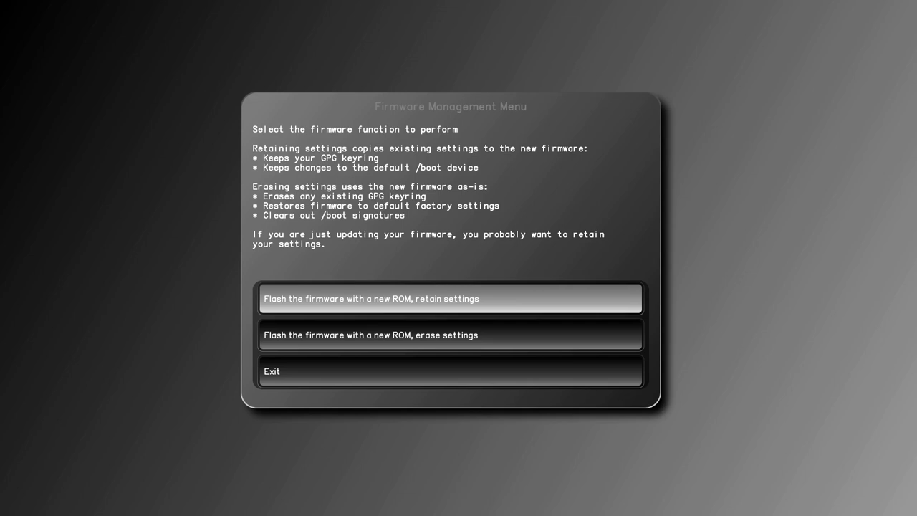
click(450, 298)
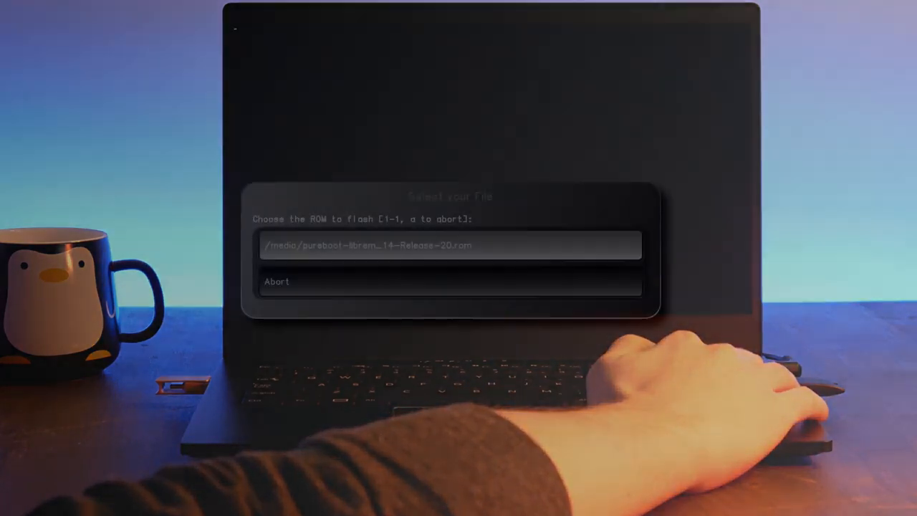
Select pureboot-librem_14-Release-20.rom and confirm replacing the current firmware
click(449, 245)
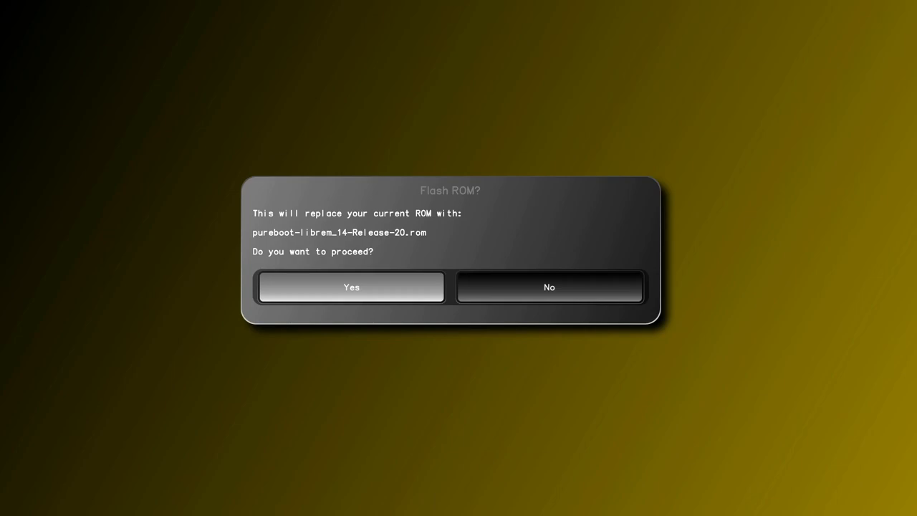
click(350, 287)
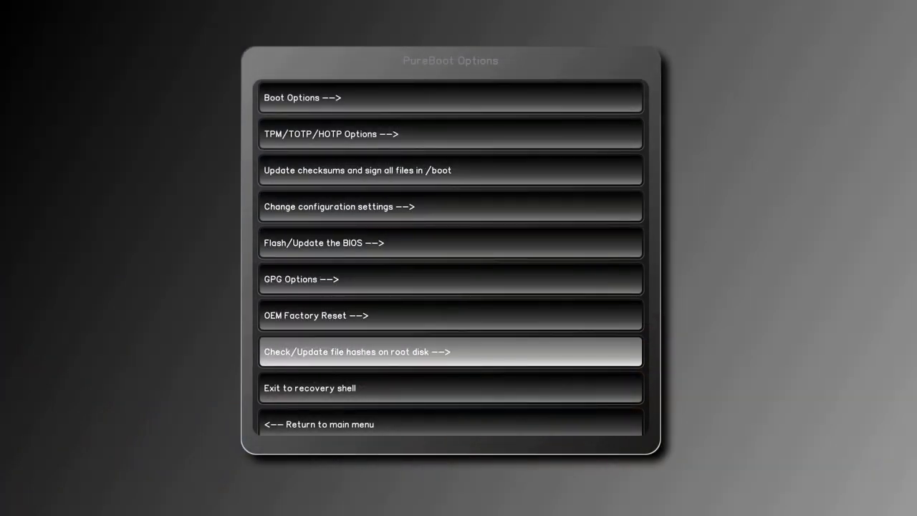
Update and sign root disk file hashes, acknowledge success, and exit to the boot menu
click(450, 351)
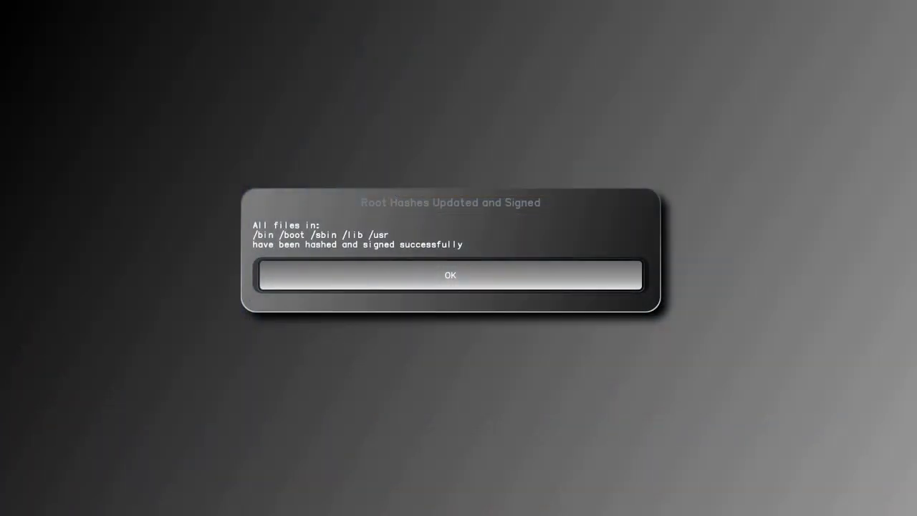
click(450, 275)
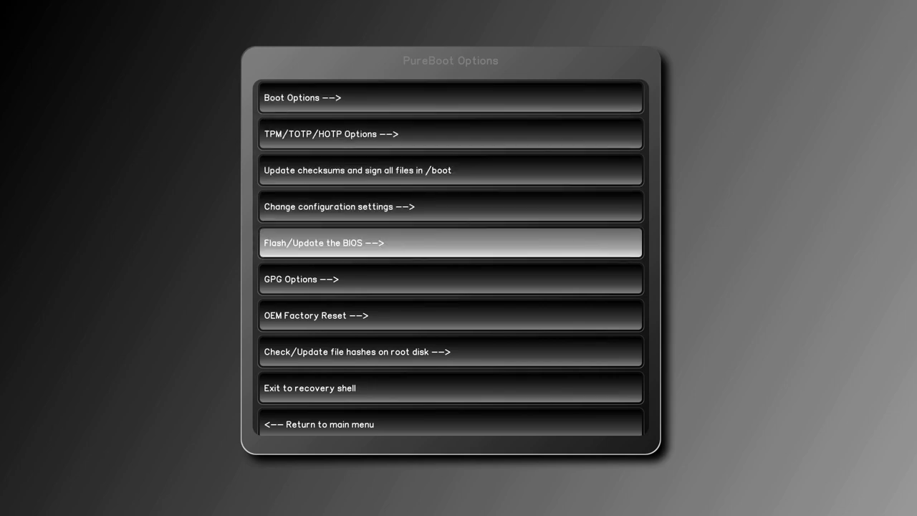
click(450, 351)
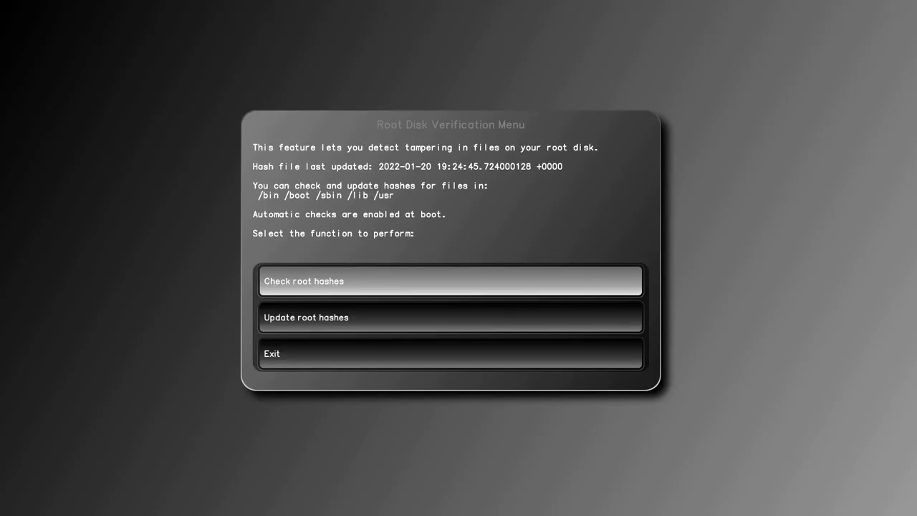
click(450, 280)
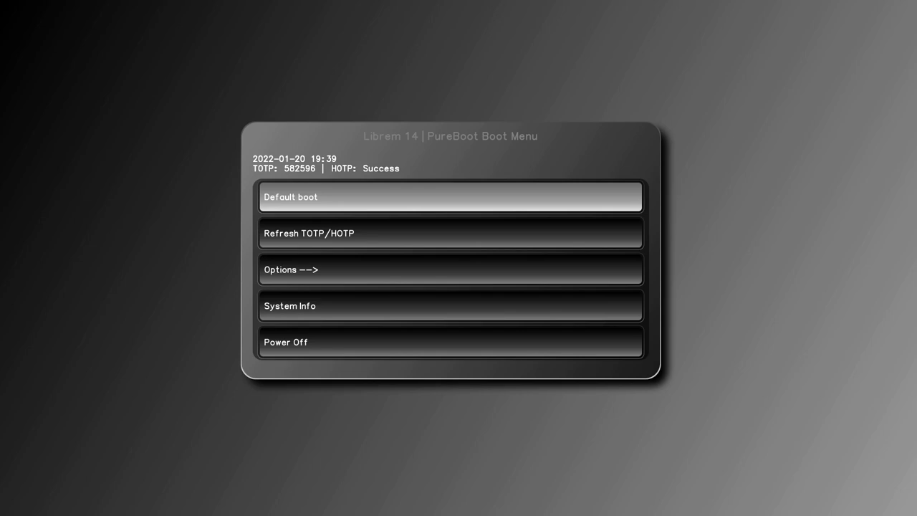
Change the root directories to hash to bin boot sbin lib usr and acknowledge
click(449, 269)
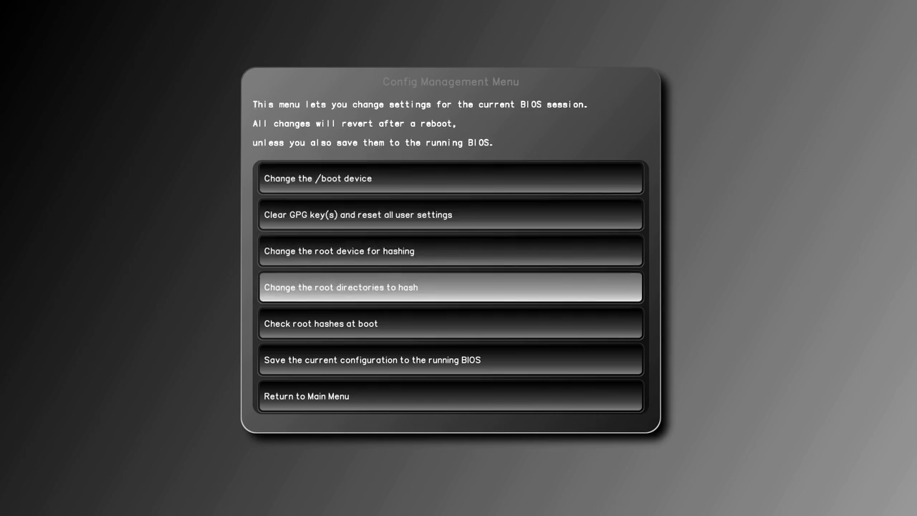
click(450, 287)
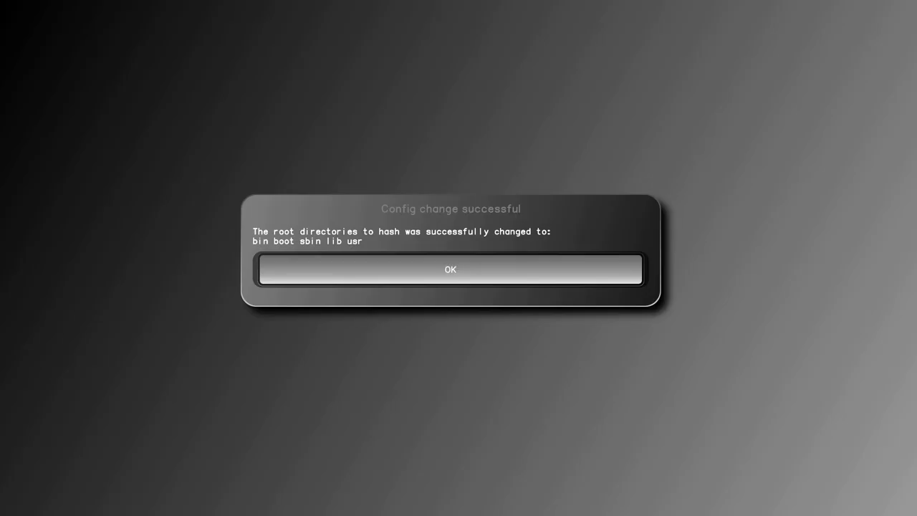
click(450, 269)
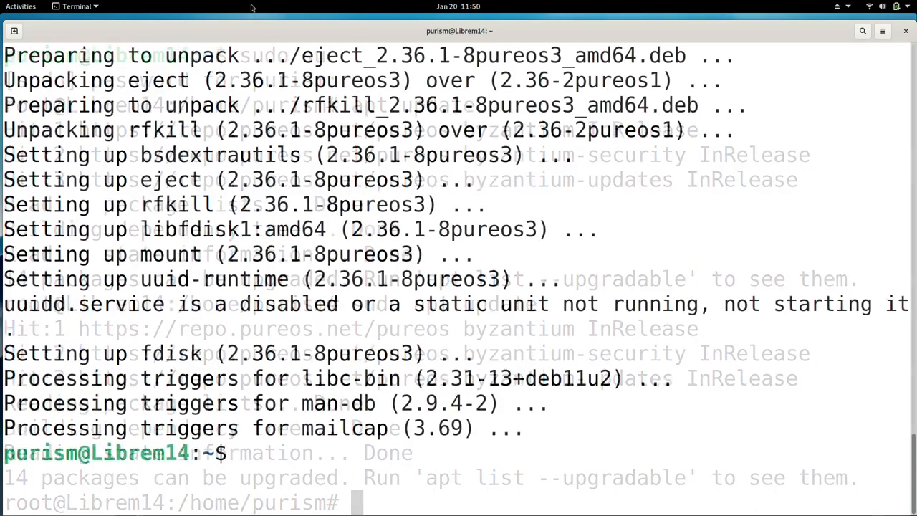
Run reboot in the terminal to restart the laptop
text(rebo)
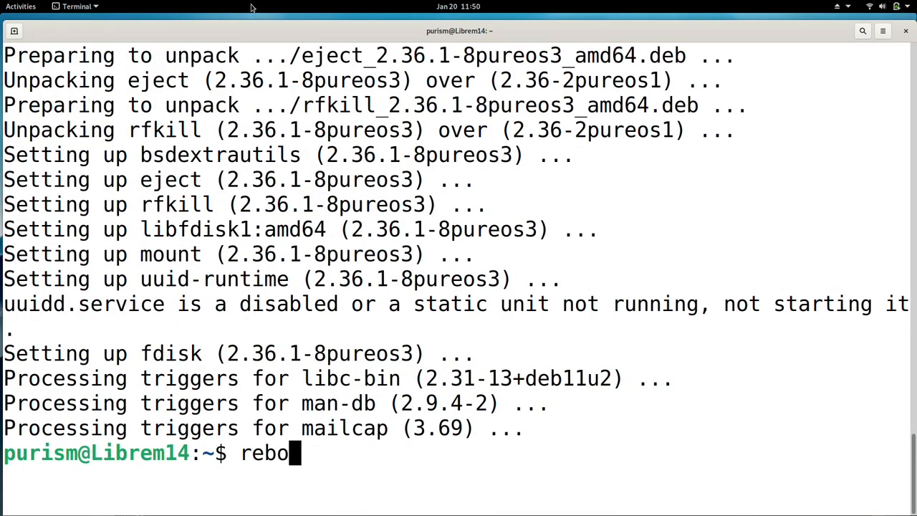
key(Return)
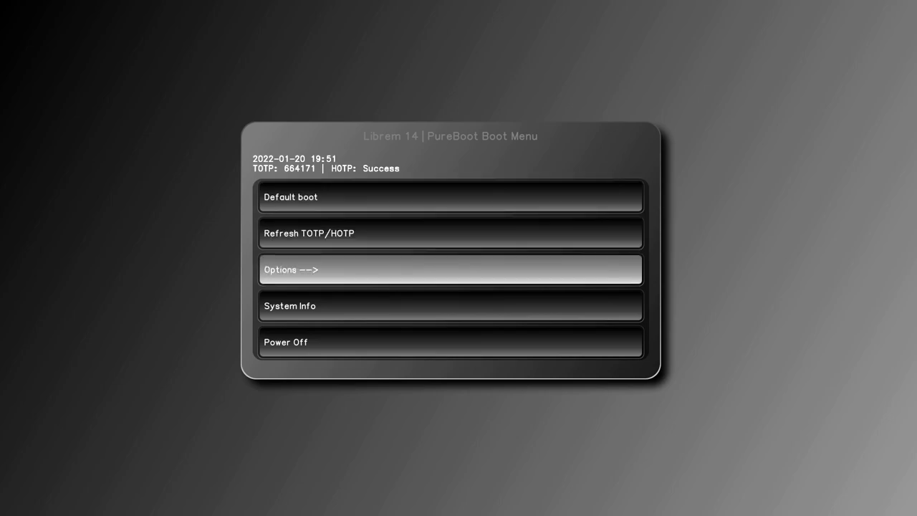
Select Default boot and let the root hash check fail into recovery
click(450, 269)
text(rm /mnt/sbin/ap)
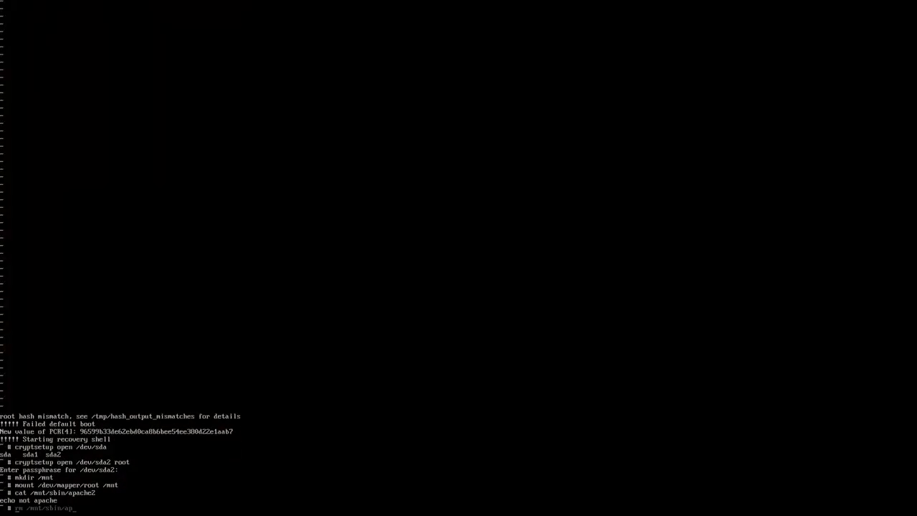
Delete /mnt/sbin/apache2 in the recovery shell, then open the forums.puri.sm link
key(Return)
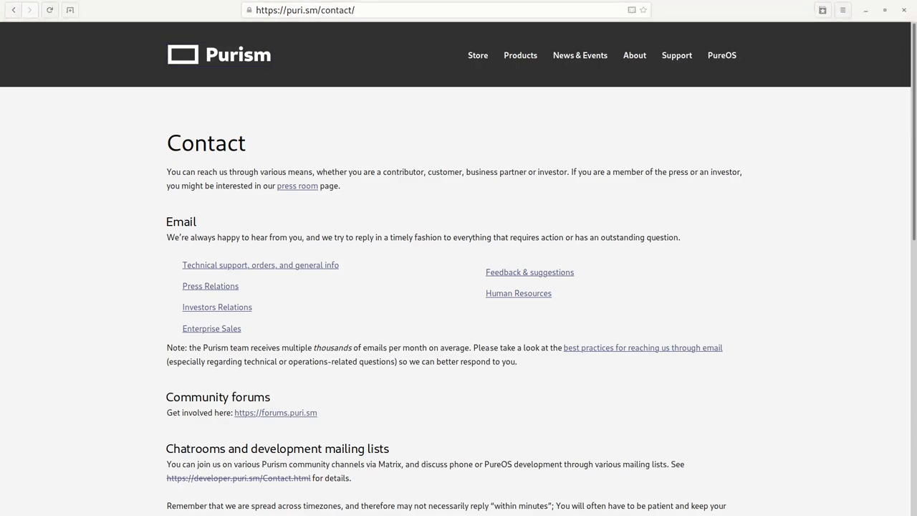
click(275, 411)
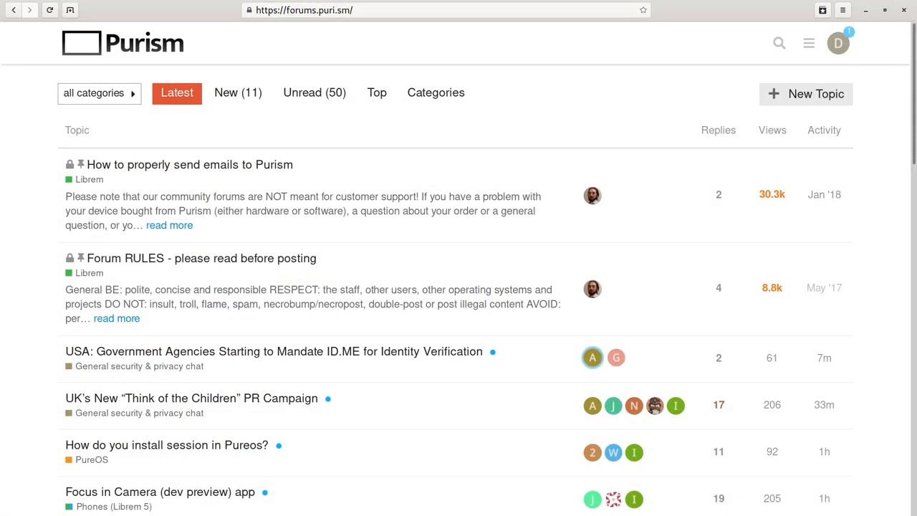